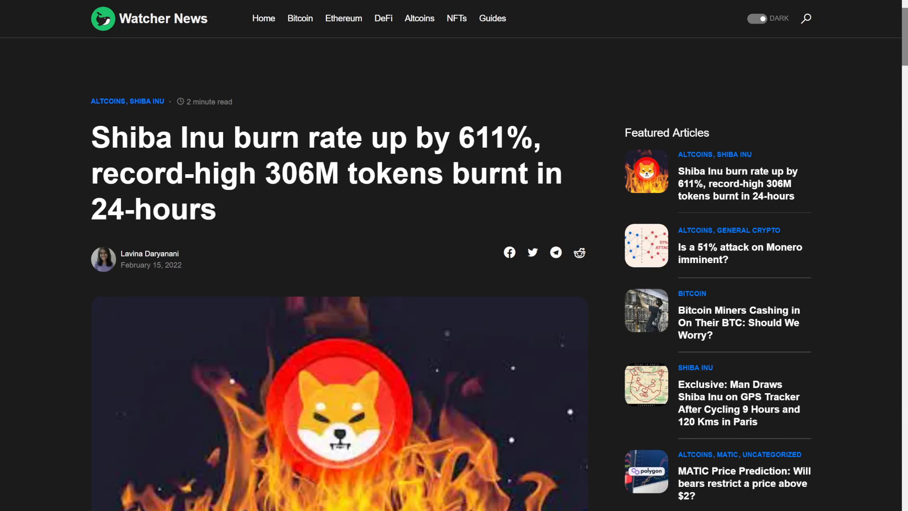
# Step: Scroll the article past the opening paragraphs and burn-rate graph to the Shibburn recent-burns chart
pyautogui.scroll(-3)
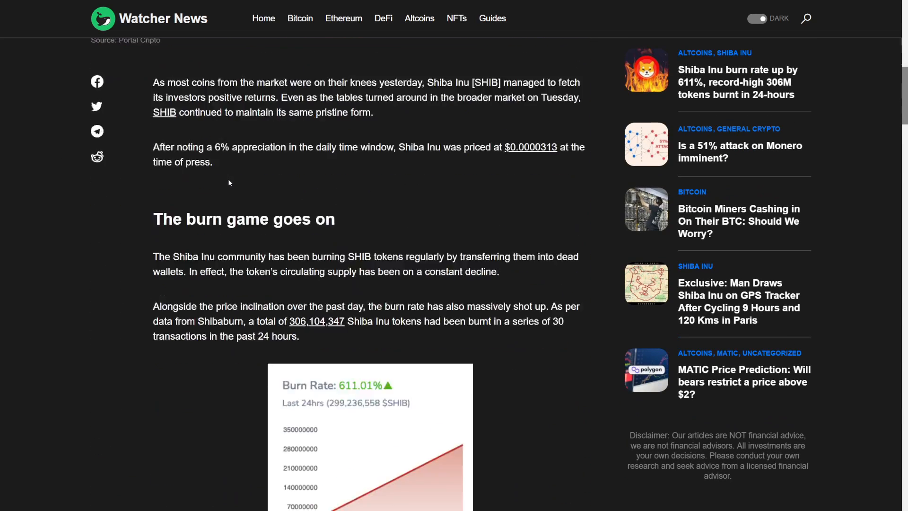
pyautogui.scroll(-3)
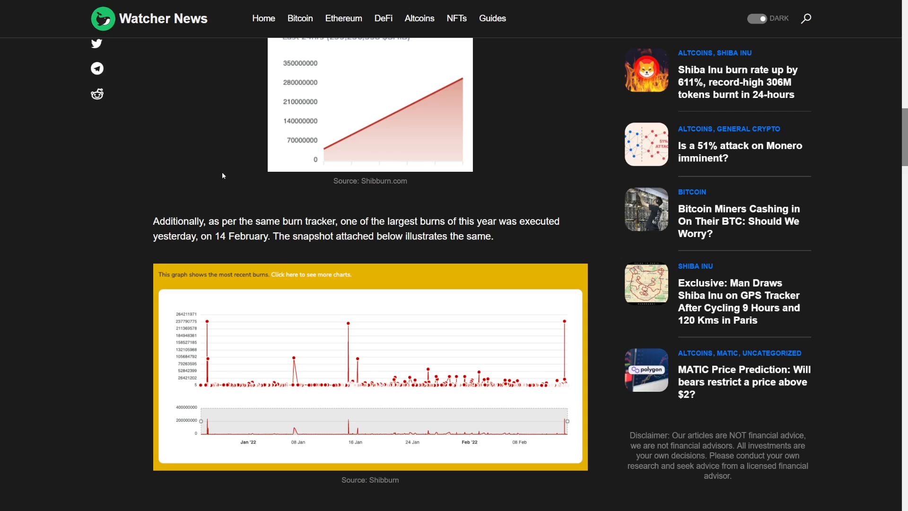
pyautogui.scroll(-3)
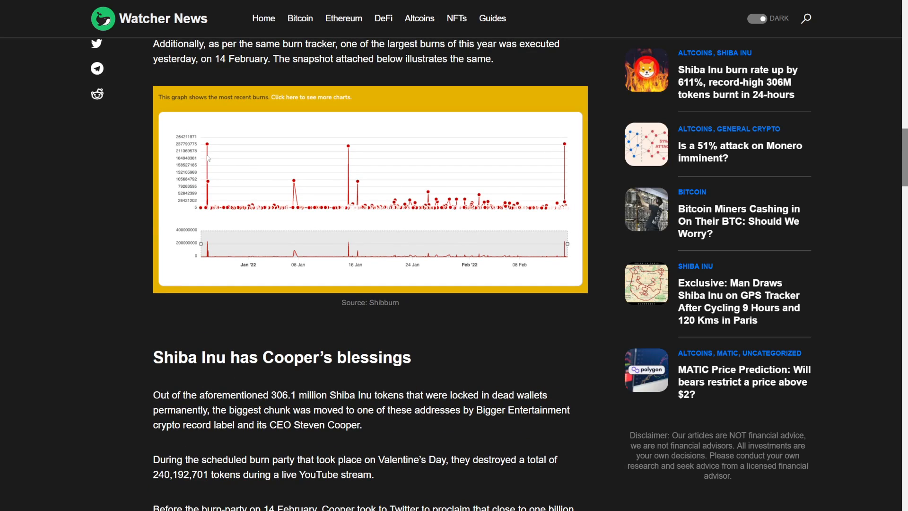
pyautogui.moveTo(319, 166)
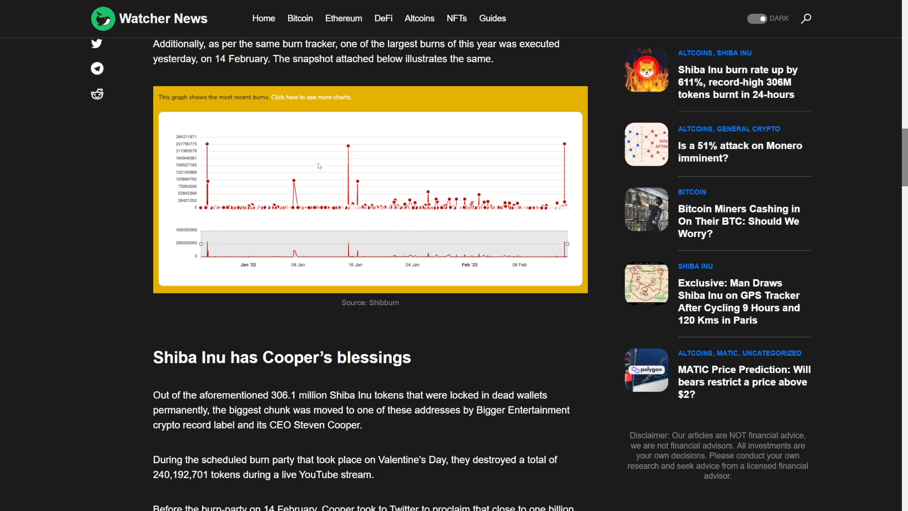
pyautogui.moveTo(562, 151)
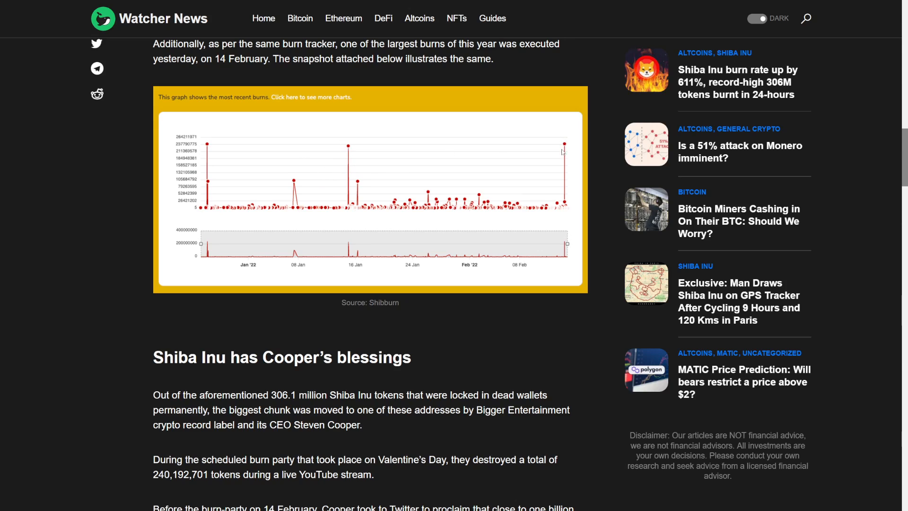
pyautogui.moveTo(488, 183)
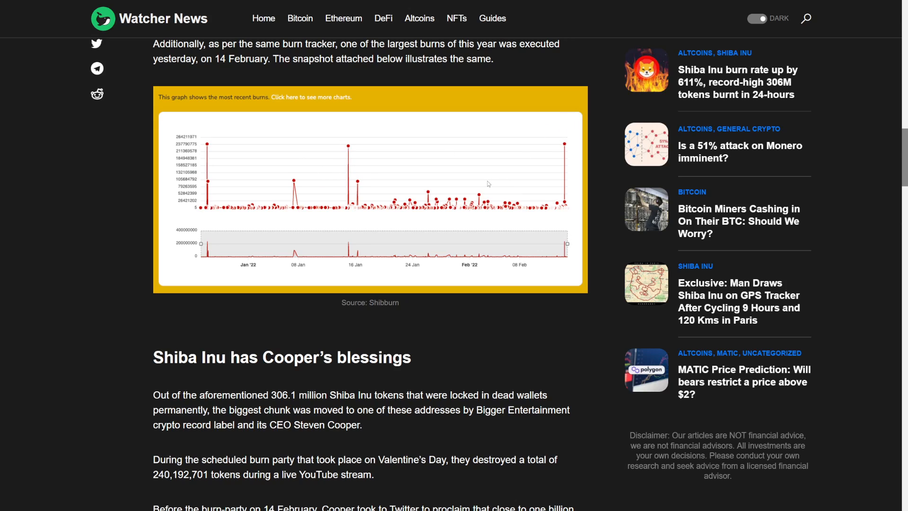
pyautogui.moveTo(478, 180)
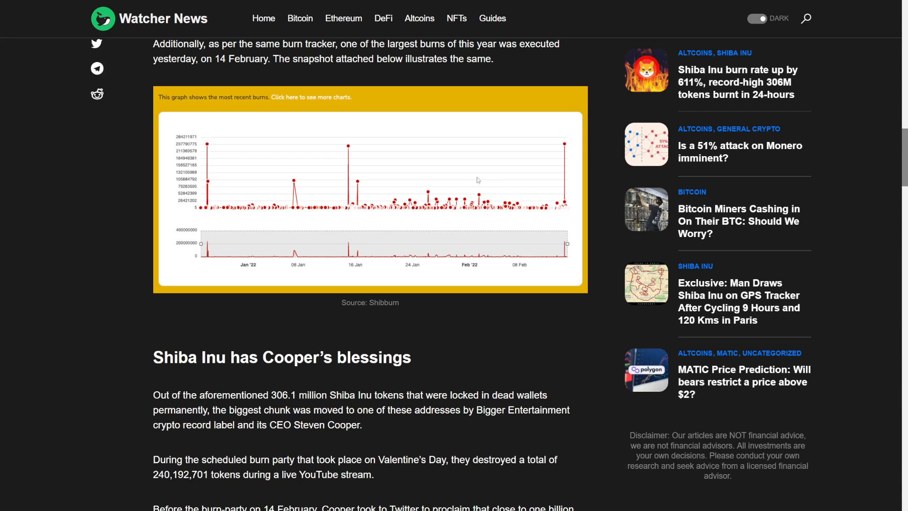
# Step: Read the Cooper section's burn figures and highlight the Bricks Buster token-burn paragraph
pyautogui.scroll(-3)
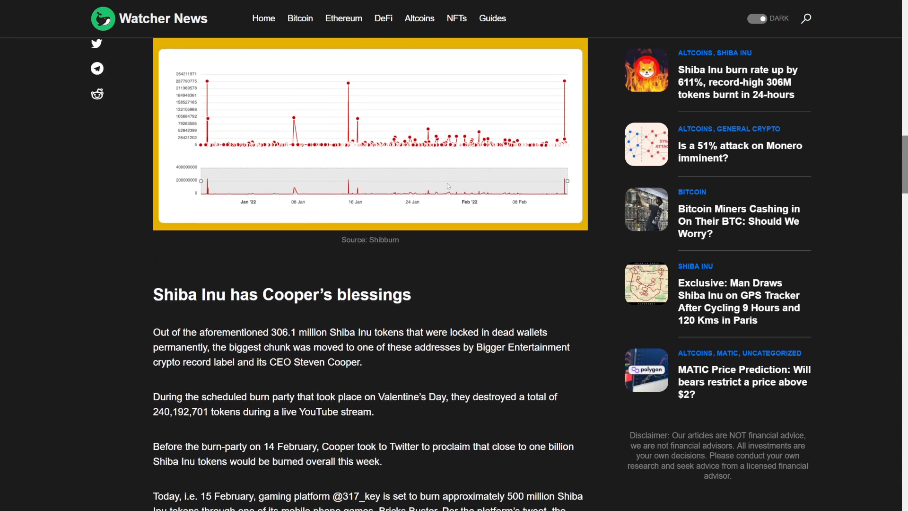
pyautogui.scroll(-3)
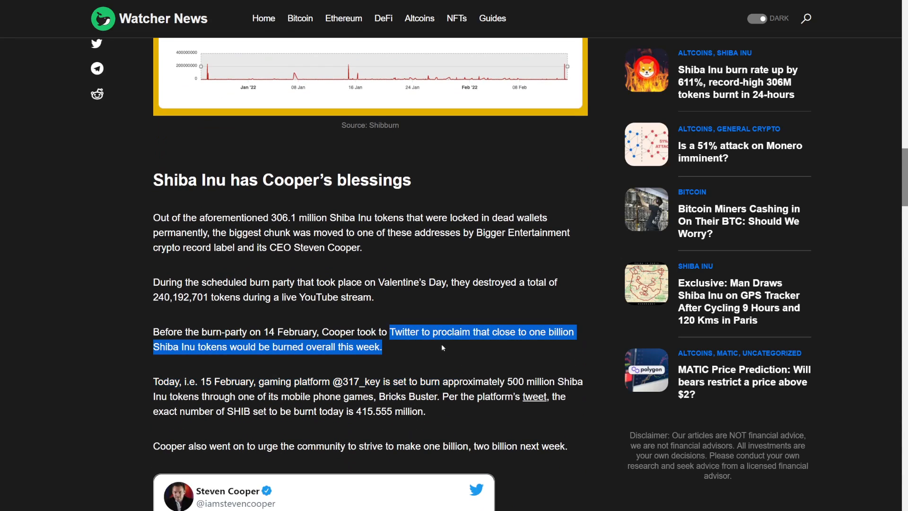
pyautogui.scroll(-3)
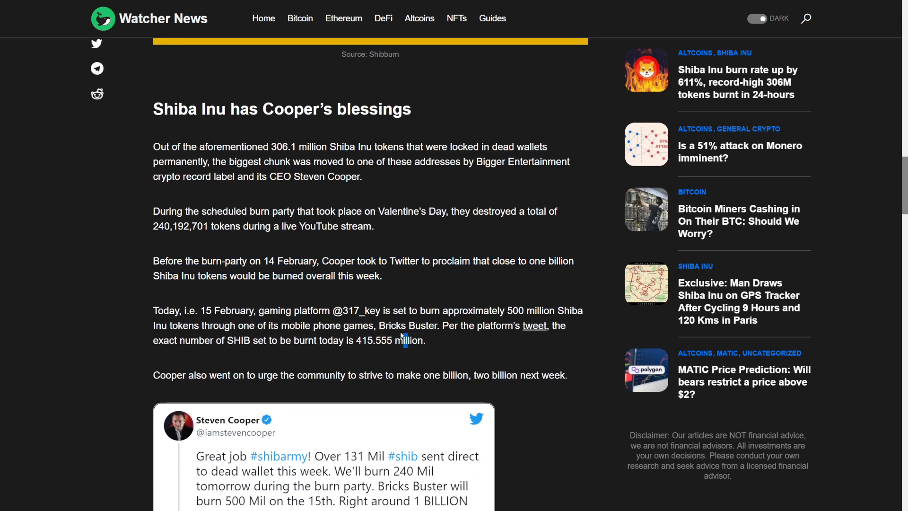
pyautogui.moveTo(153, 310); pyautogui.dragTo(424, 340)
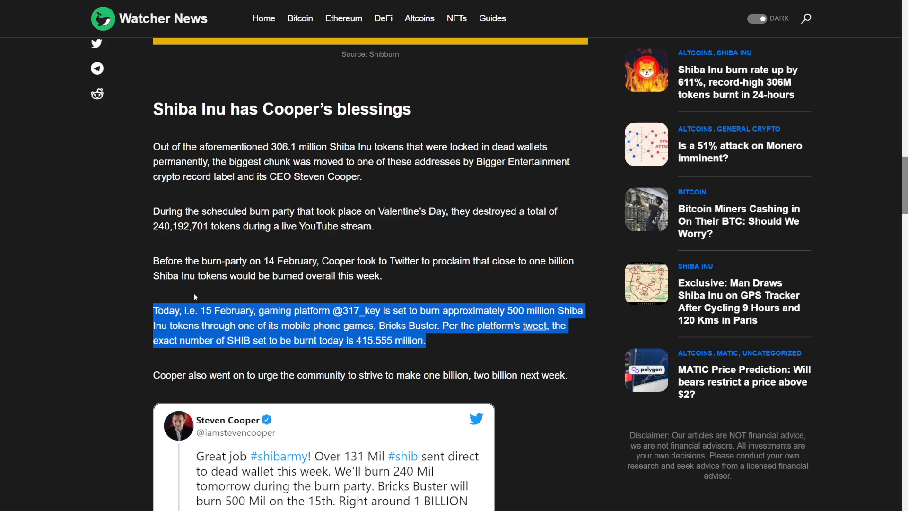
# Step: Finish the article and switch to the tweet about 120 Million $SHIB burned in 24+ hours
pyautogui.scroll(-3)
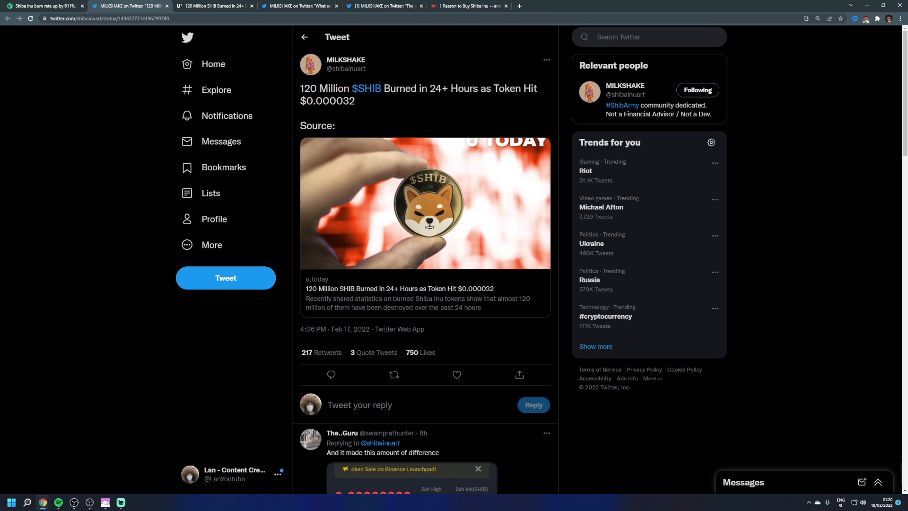
pyautogui.scroll(-3)
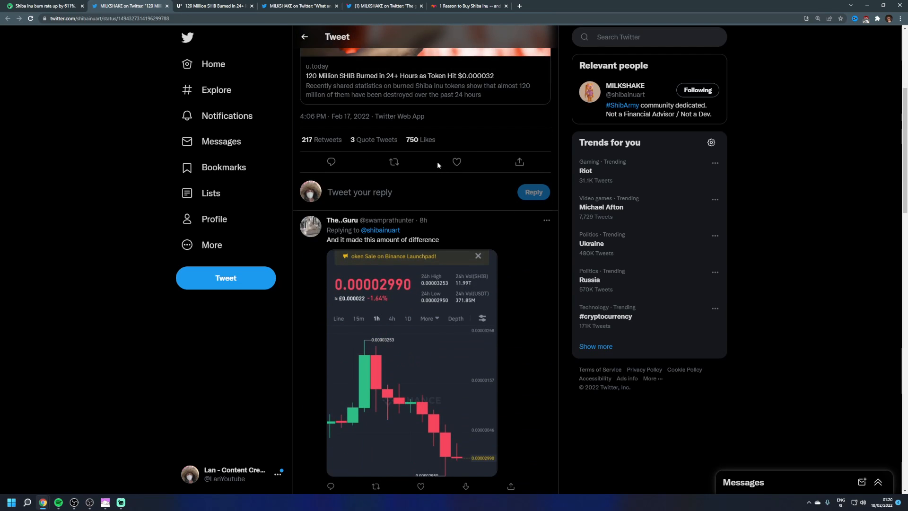
pyautogui.click(214, 6)
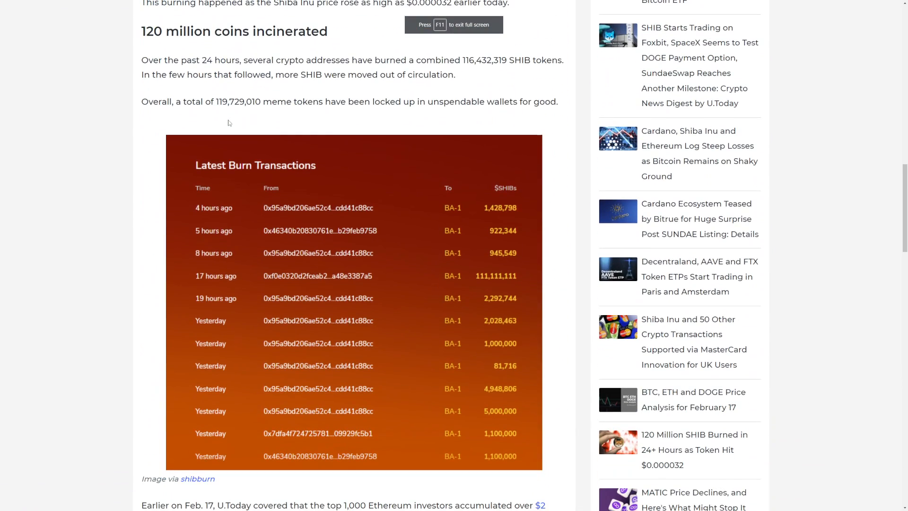
pyautogui.moveTo(503, 280)
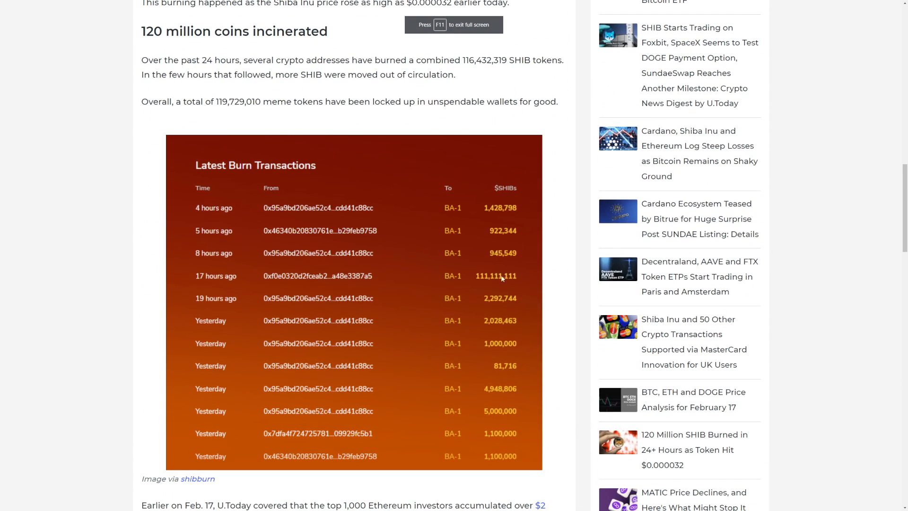
pyautogui.moveTo(485, 281)
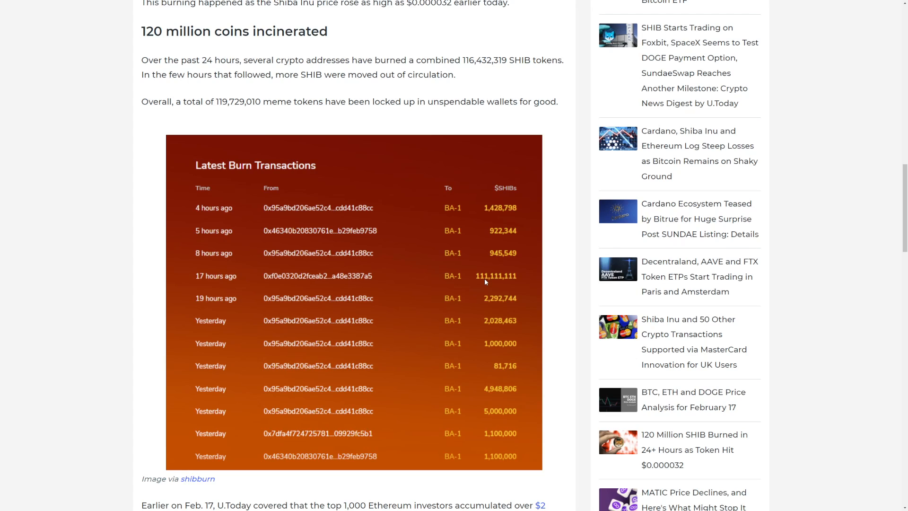
pyautogui.moveTo(497, 313)
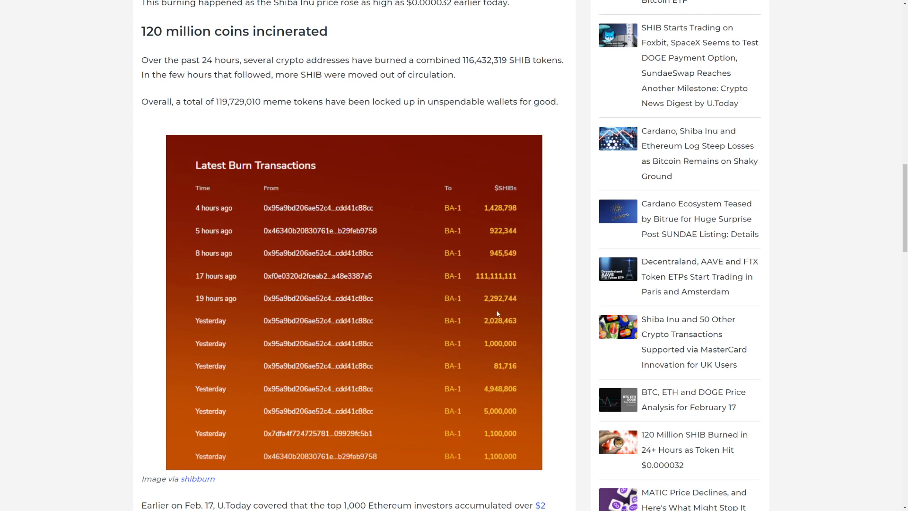
pyautogui.moveTo(325, 355)
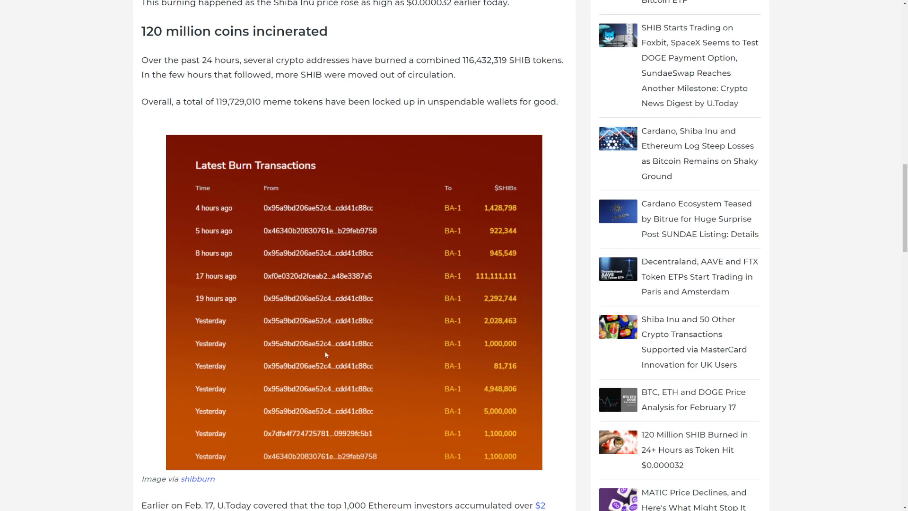
pyautogui.moveTo(369, 323)
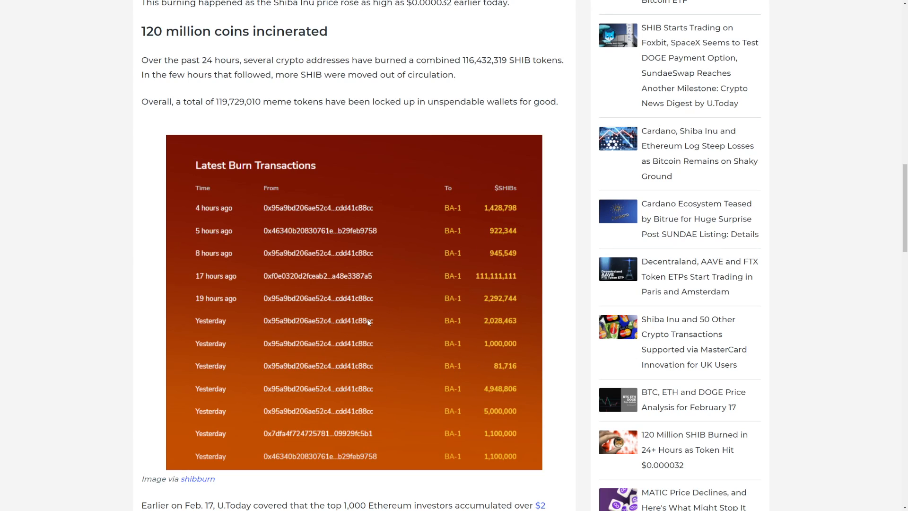
pyautogui.moveTo(377, 404)
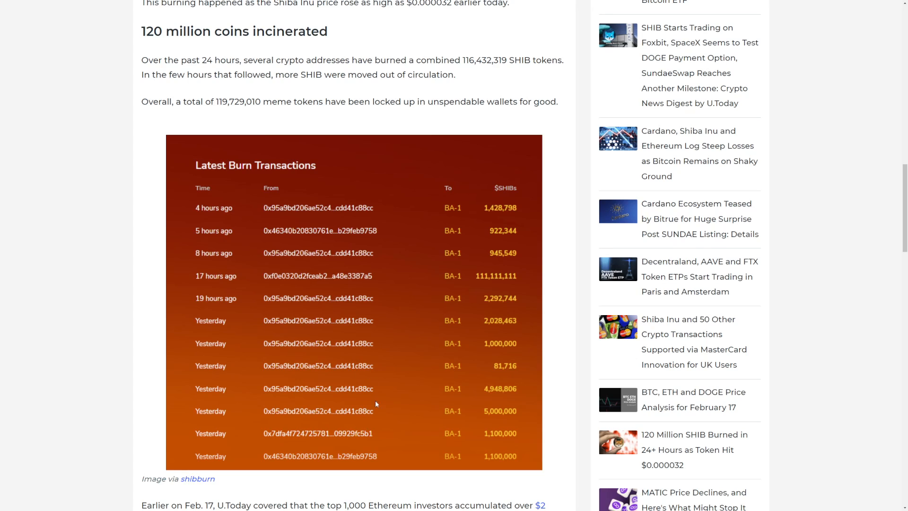
pyautogui.moveTo(499, 346)
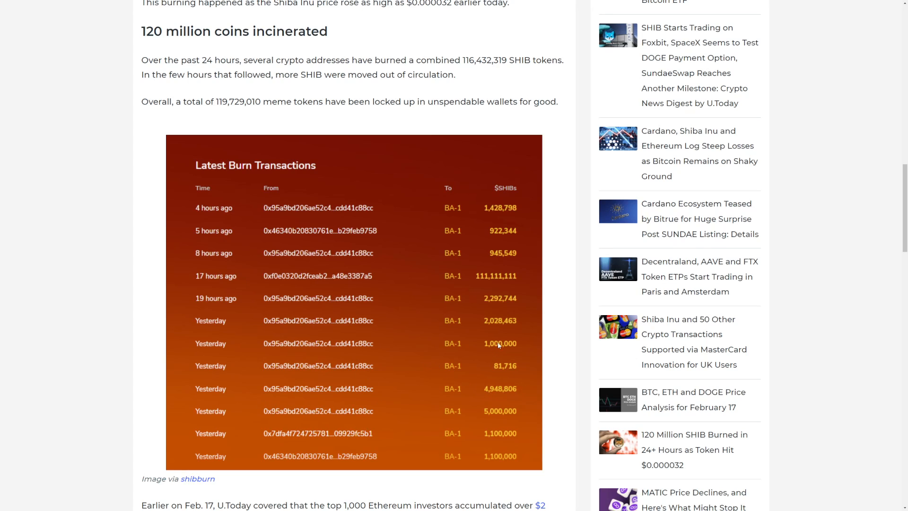
pyautogui.moveTo(501, 318)
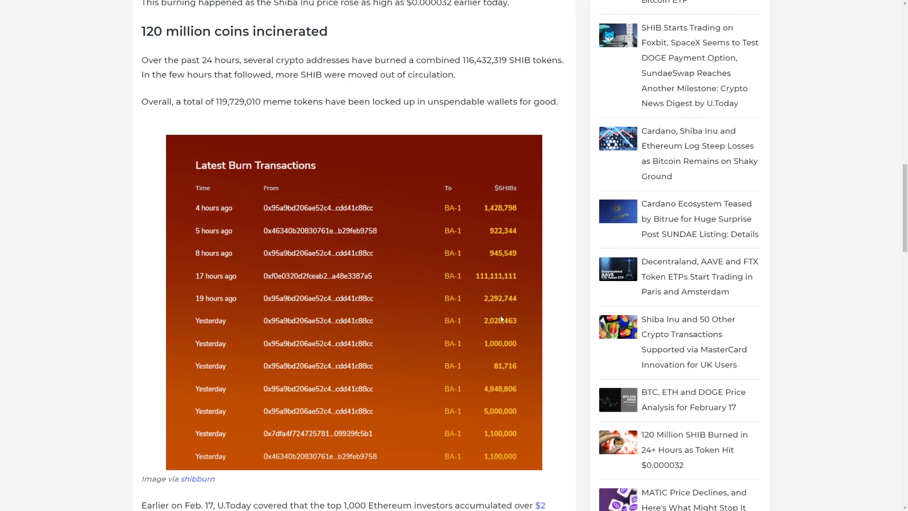
pyautogui.moveTo(408, 312)
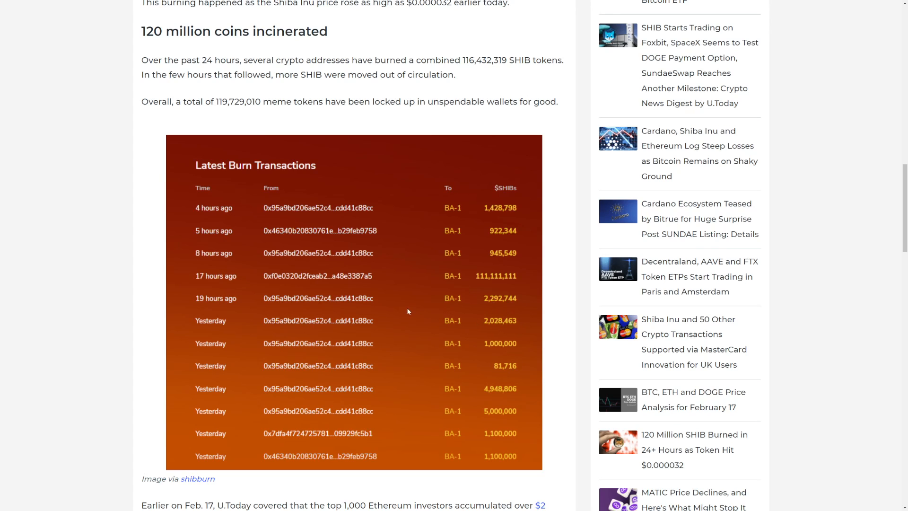
pyautogui.moveTo(379, 406)
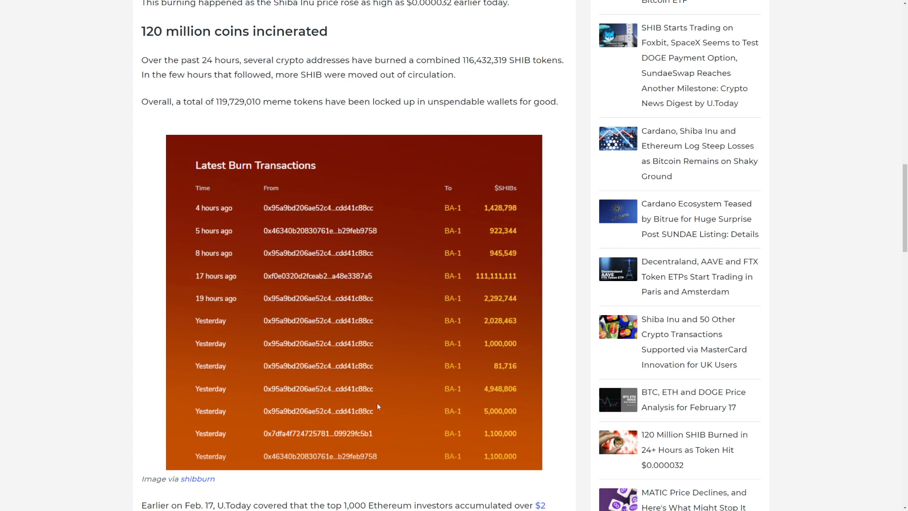
# Step: Scroll past the Latest Burn Transactions table to the 'SHIB price action' heading
pyautogui.scroll(-3)
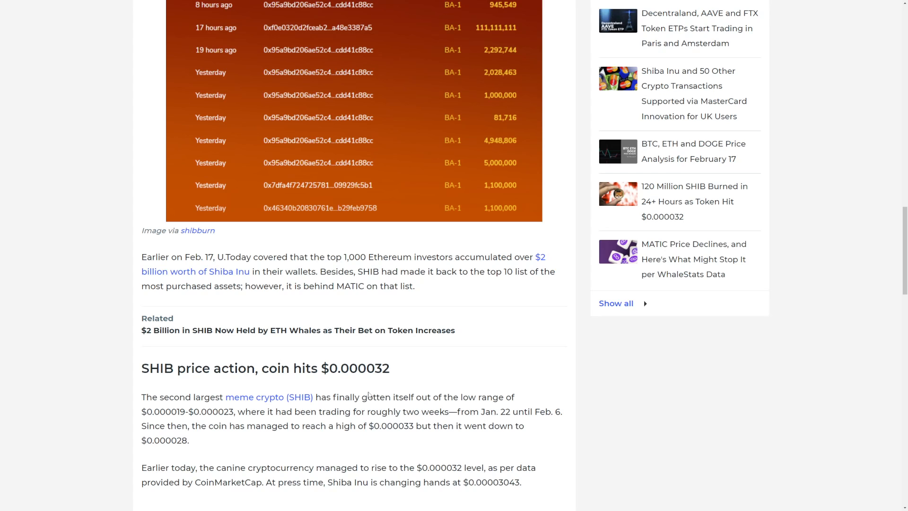
pyautogui.scroll(-3)
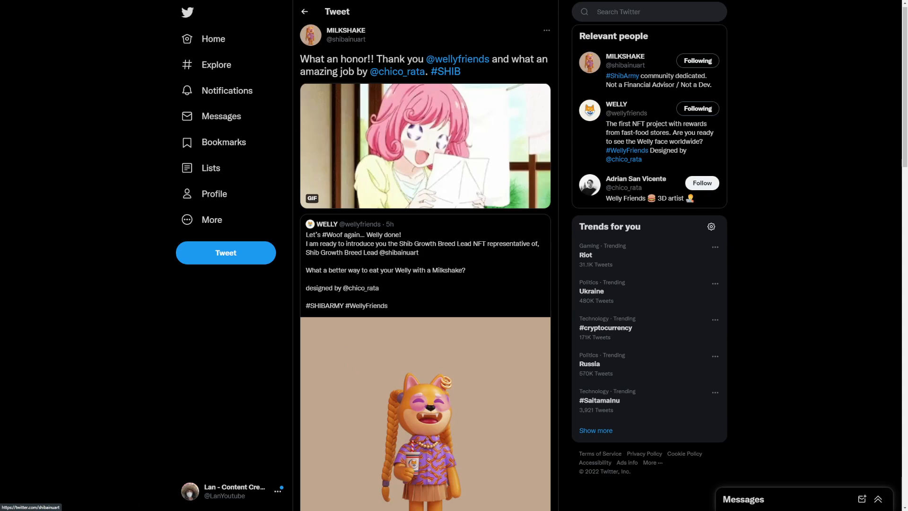
pyautogui.moveTo(341, 58); pyautogui.dragTo(460, 71)
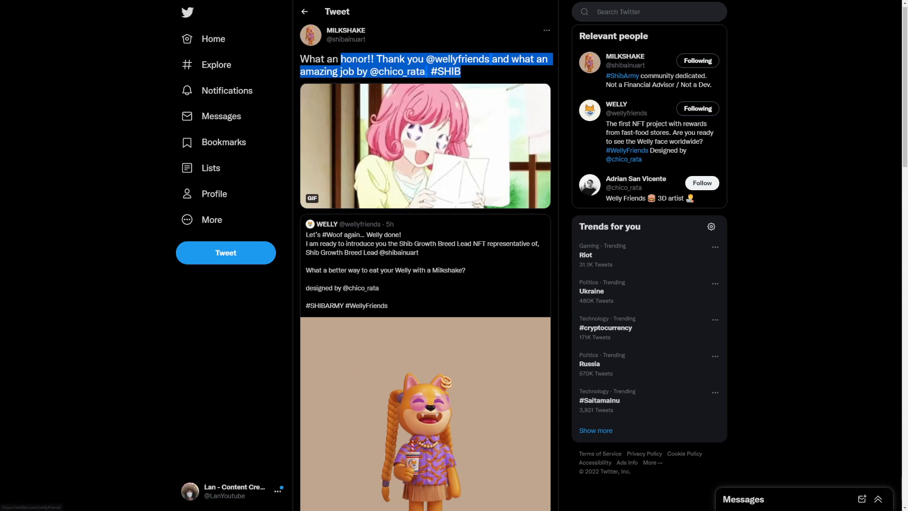
pyautogui.scroll(-3)
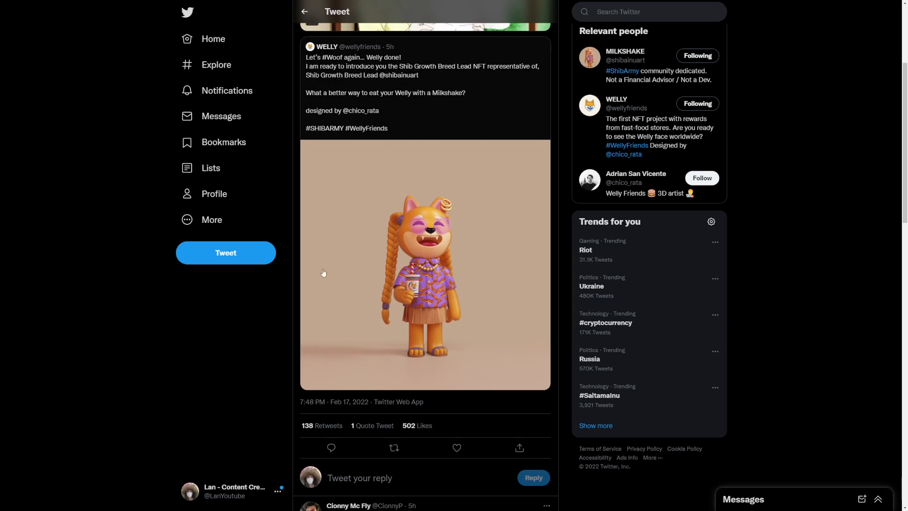
pyautogui.moveTo(346, 321)
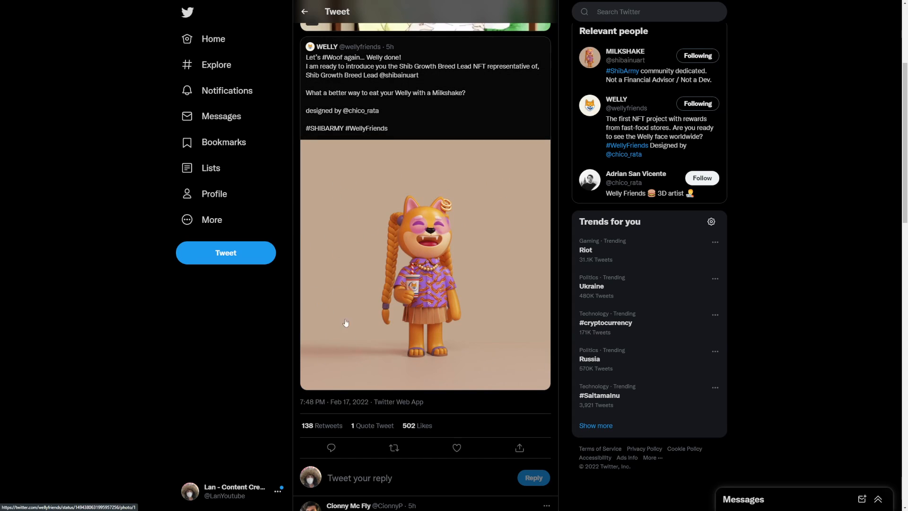
pyautogui.moveTo(527, 236)
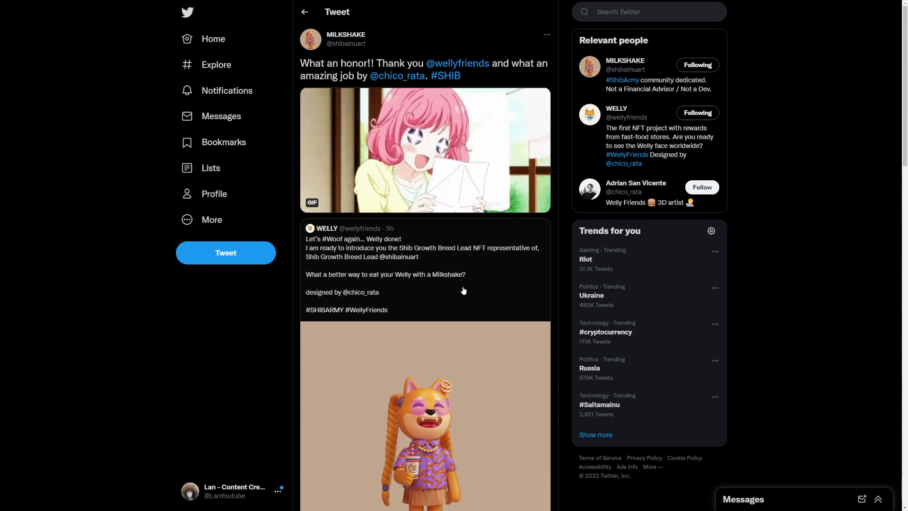
pyautogui.scroll(-3)
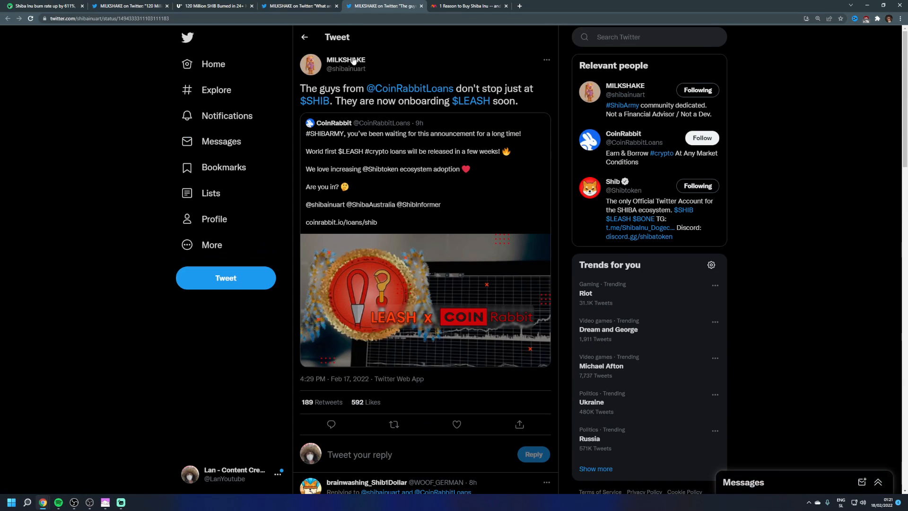
pyautogui.moveTo(357, 88); pyautogui.dragTo(487, 88)
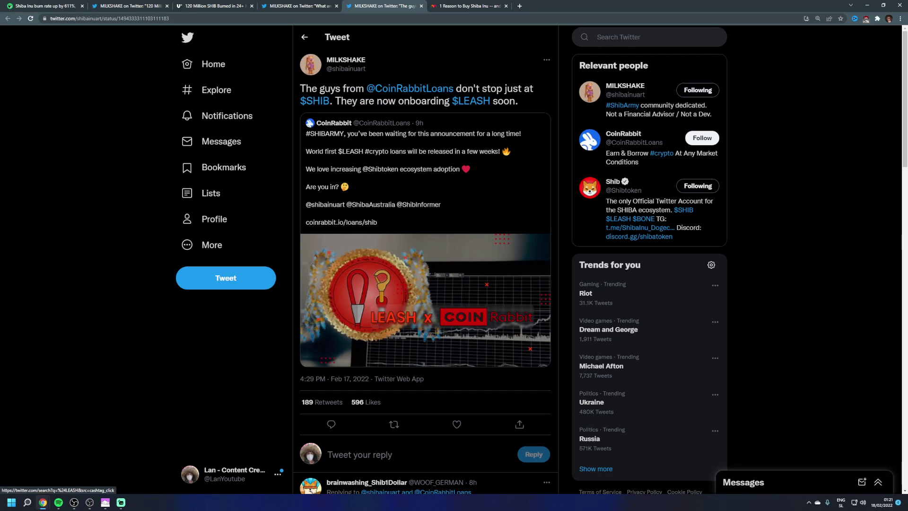
pyautogui.moveTo(388, 136)
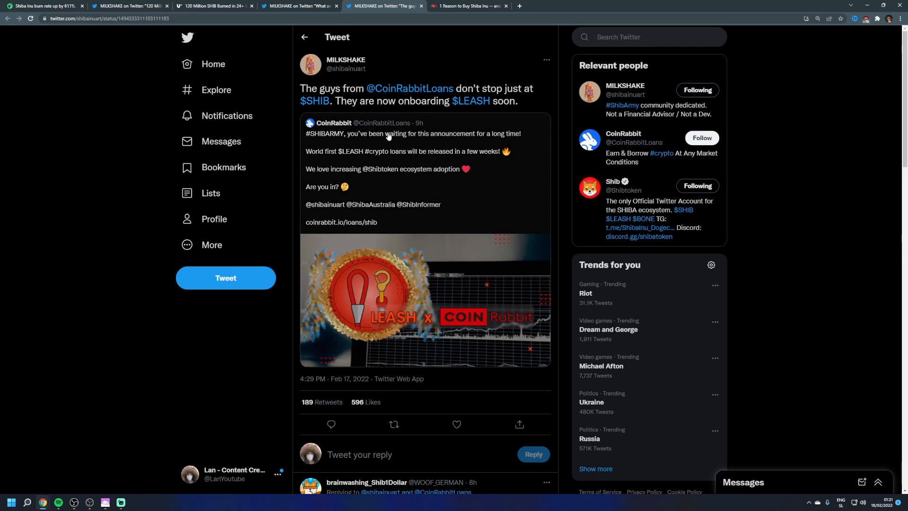
pyautogui.moveTo(334, 123)
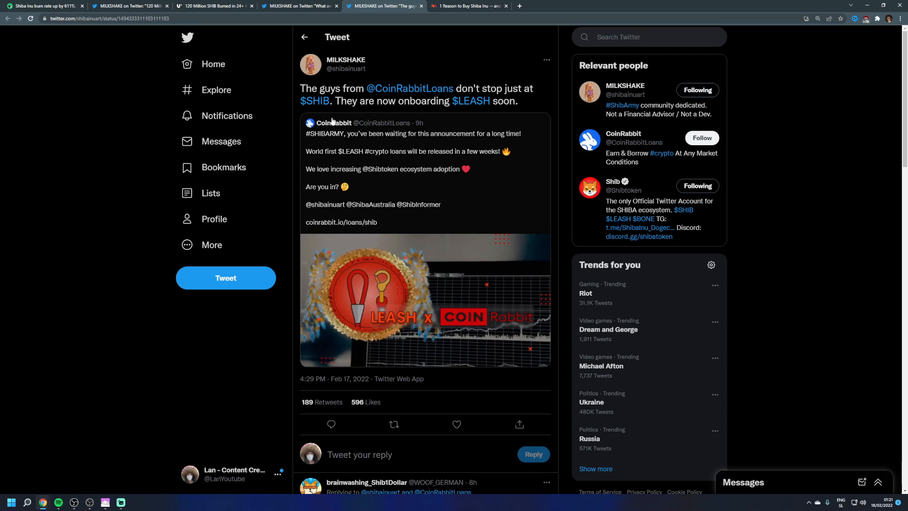
pyautogui.click(214, 5)
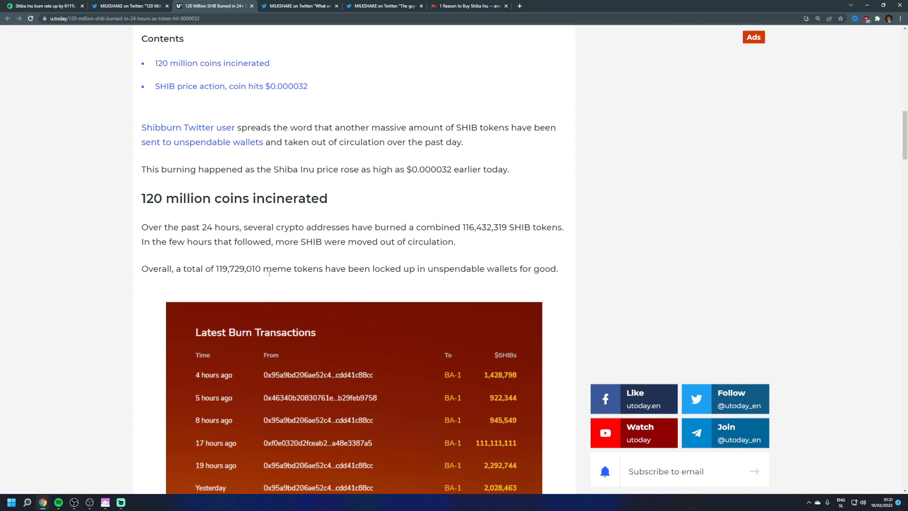
pyautogui.moveTo(236, 280)
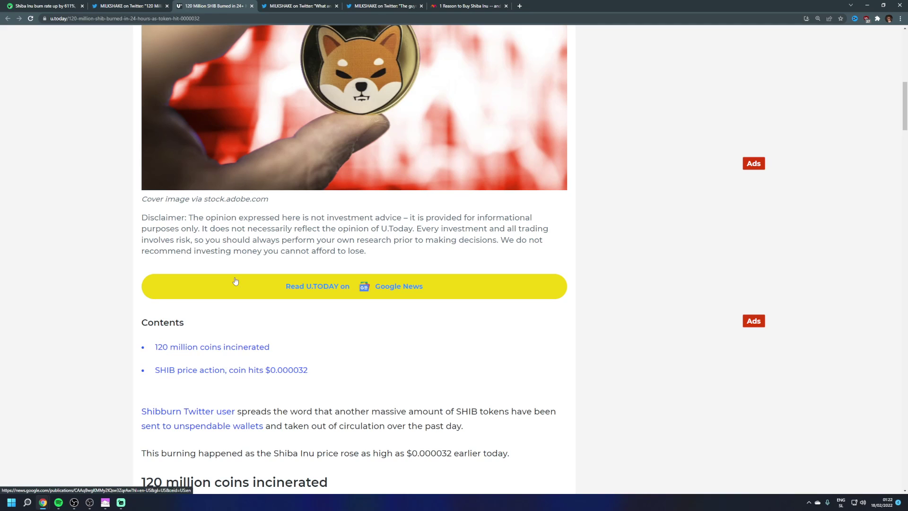
pyautogui.moveTo(345, 261)
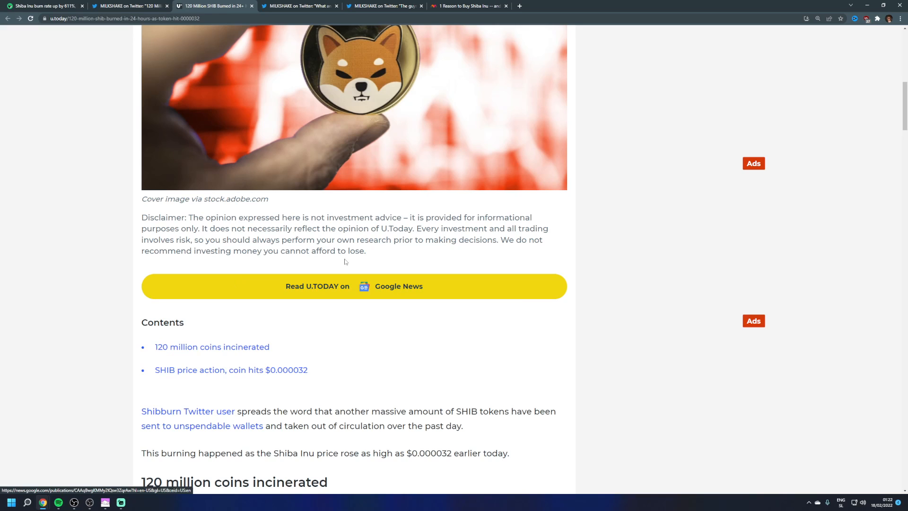
# Step: Toggle full-screen mode while viewing the top of the U.Today SHIB burn article
pyautogui.press('F11')
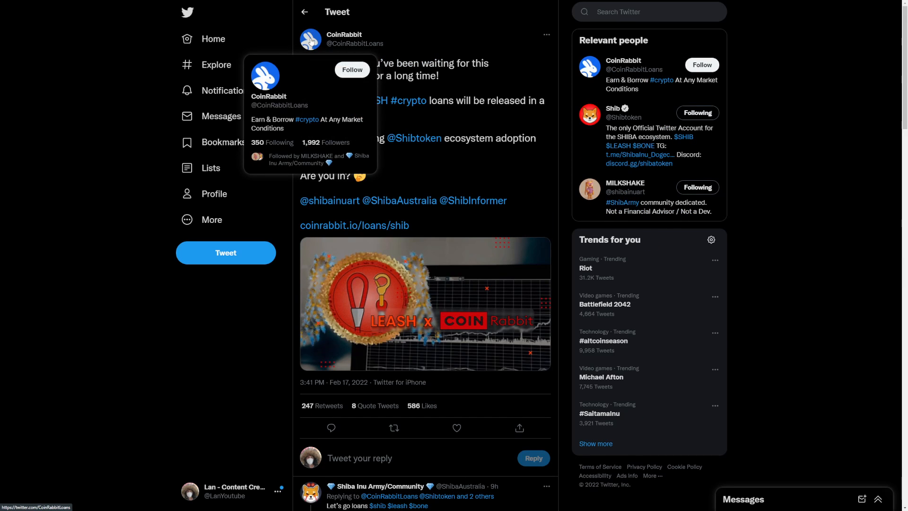
pyautogui.moveTo(416, 135)
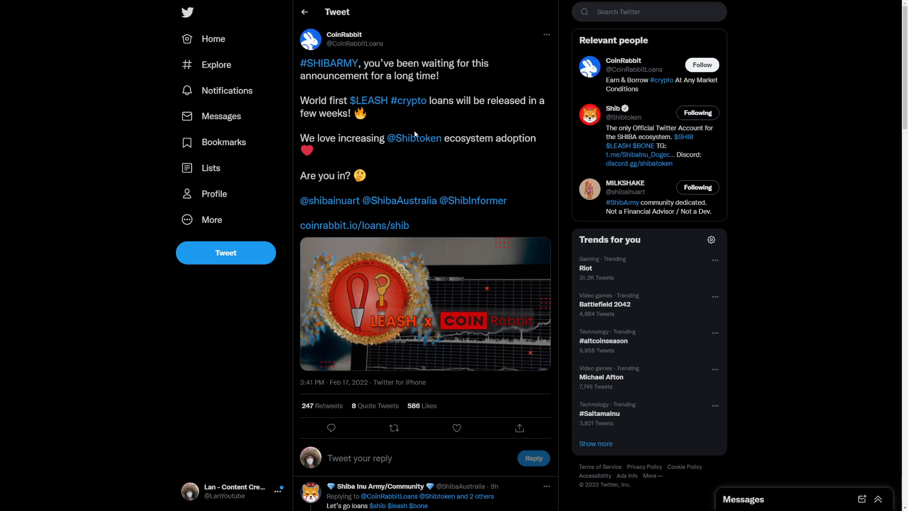
# Step: Open BeaztBeatz's exchange-logos reply image full-size beneath the CoinRabbit $LEASH tweet
pyautogui.scroll(-3)
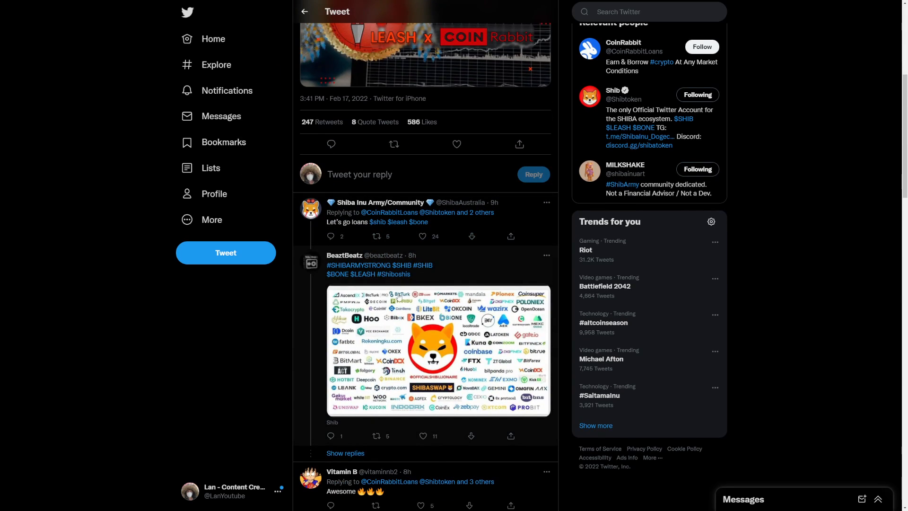
pyautogui.click(429, 348)
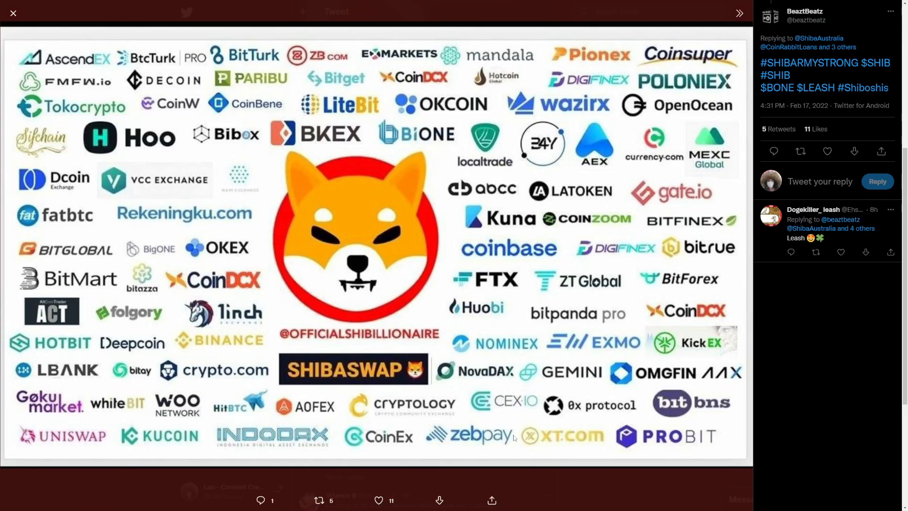